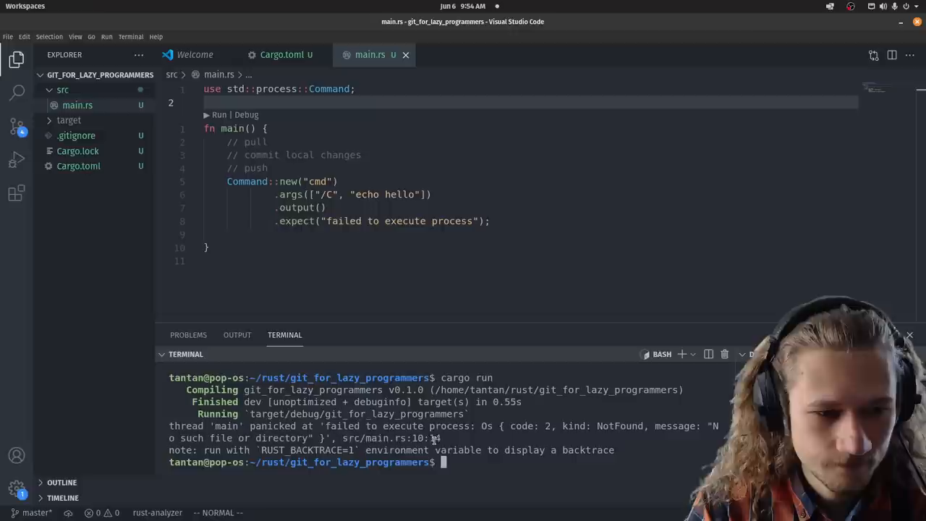
Edit main.rs so main runs git pull, commit -m and push via Command::new("git")
{"action": "left_click", "coordinate": [350, 194]}
{"action": "type", "text": "git"}
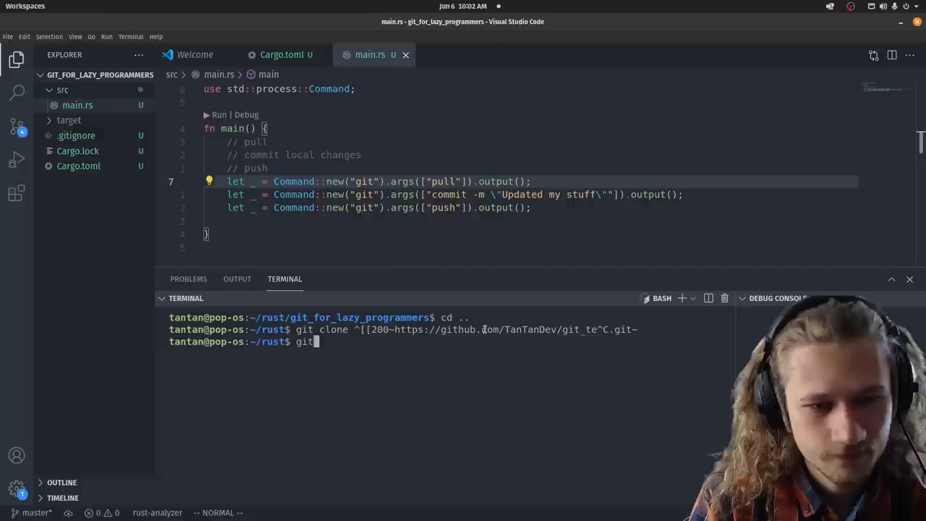
Copy the built binary into git_test, edit README.md and launch ./git_for_lazy_programmers there
{"action": "left_click", "coordinate": [259, 24]}
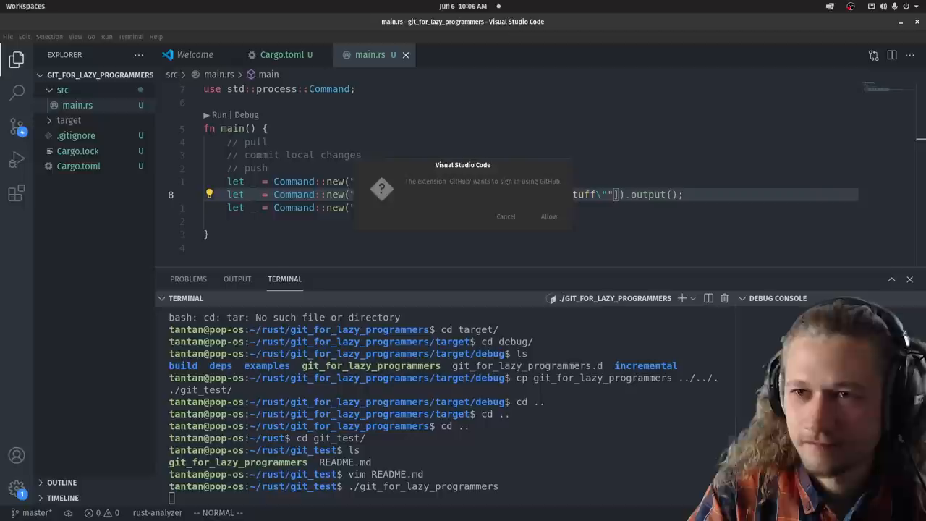
Respond to the GitHub extension sign-in dialog and dismiss the Git username prompt
{"action": "left_click", "coordinate": [548, 218]}
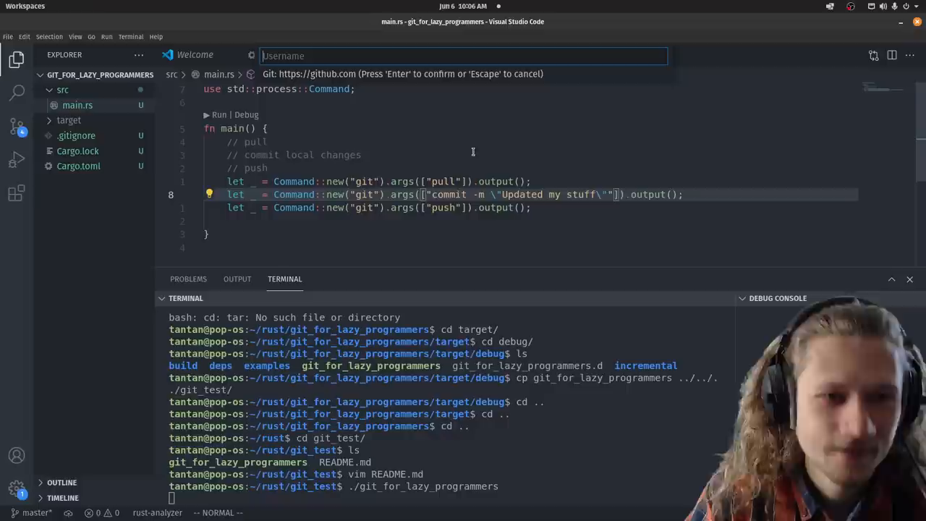
{"action": "left_click", "coordinate": [260, 23]}
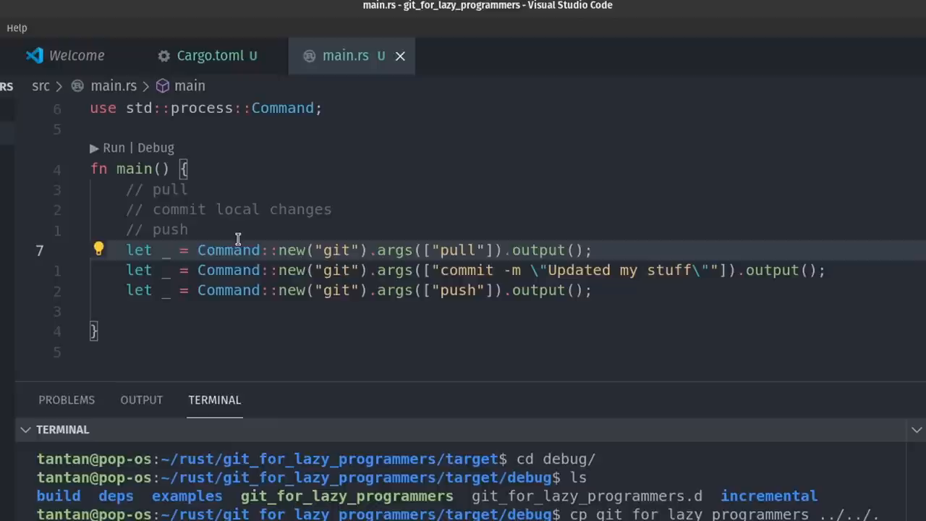
Bind each Command output to result and add println!("{:?}", result); after it
{"action": "type", "text": "result);"}
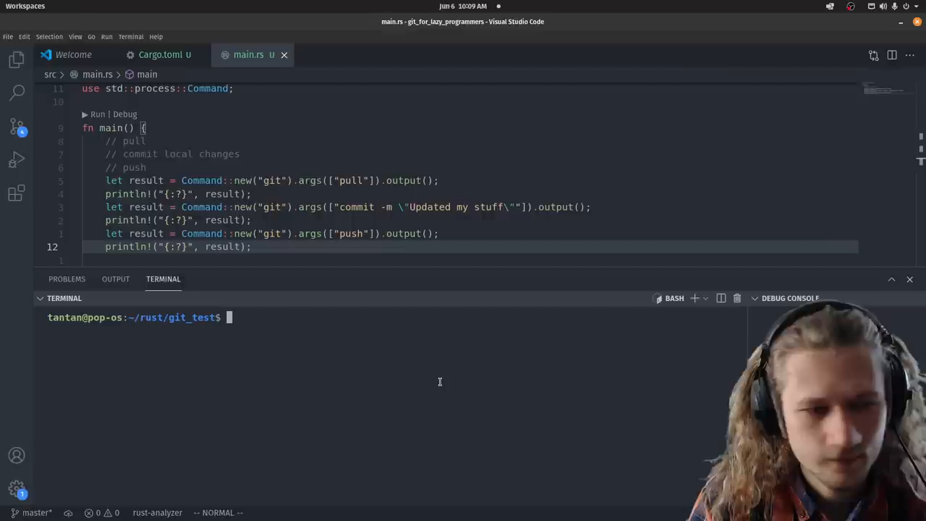
{"action": "key", "text": "Return"}
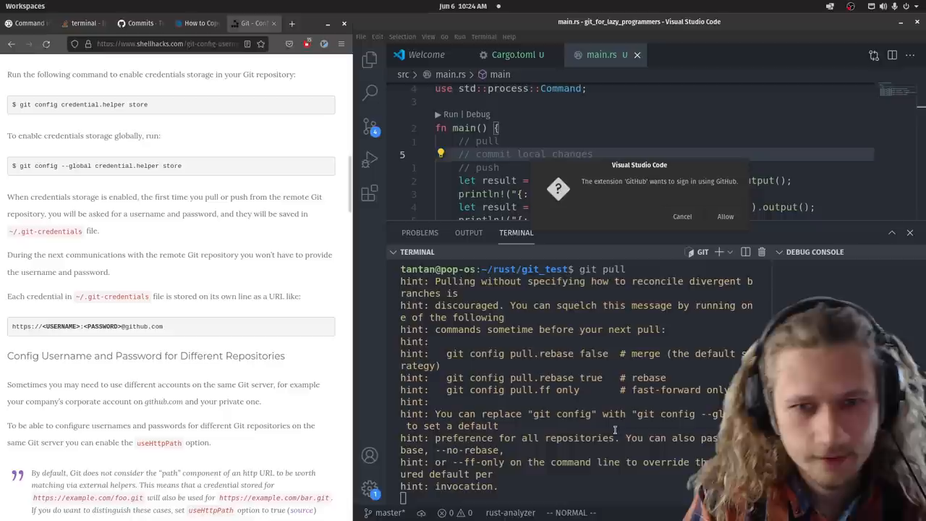
Answer the GitHub sign-in dialog while the credential.helper store article is open beside the editor
{"action": "left_click", "coordinate": [682, 217]}
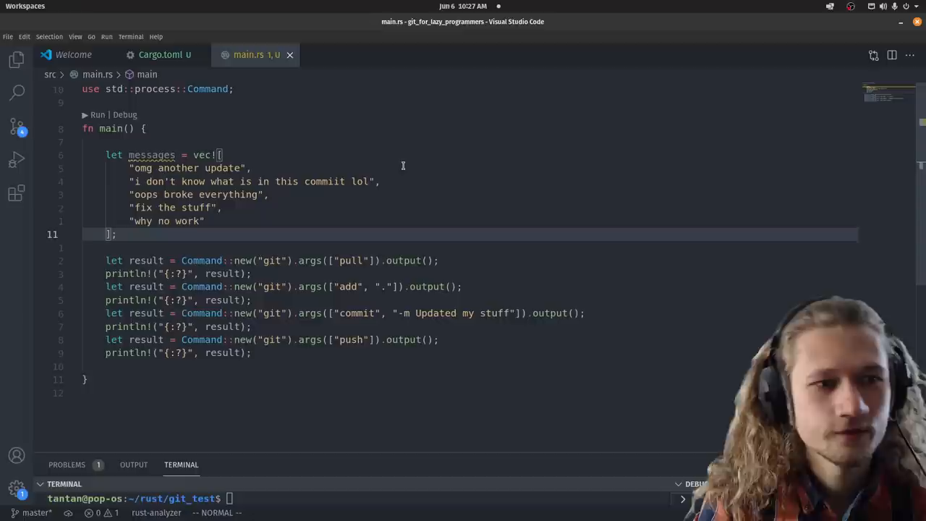
Add the five joke messages vec and a git add . step, then switch to Cargo.toml
{"action": "left_click", "coordinate": [160, 55]}
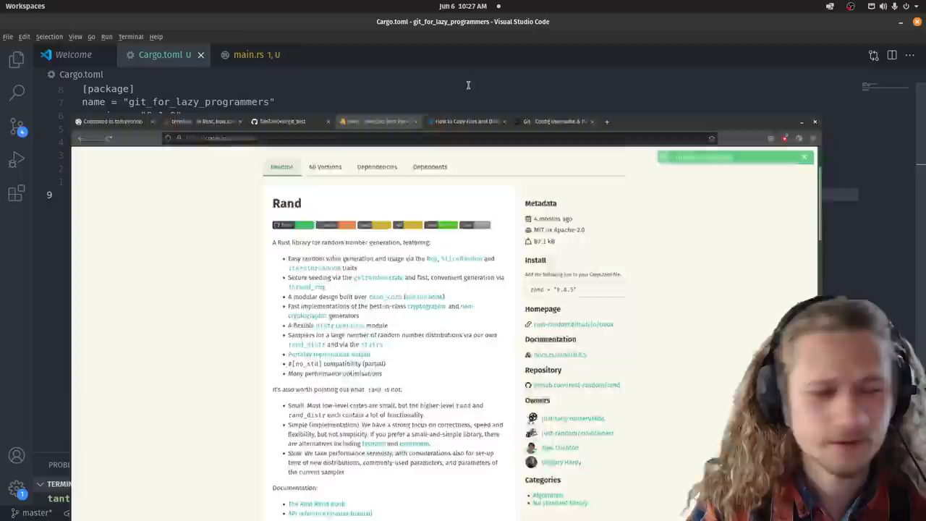
Return to main.rs after checking the rand crate page for Cargo.toml
{"action": "left_click", "coordinate": [249, 55]}
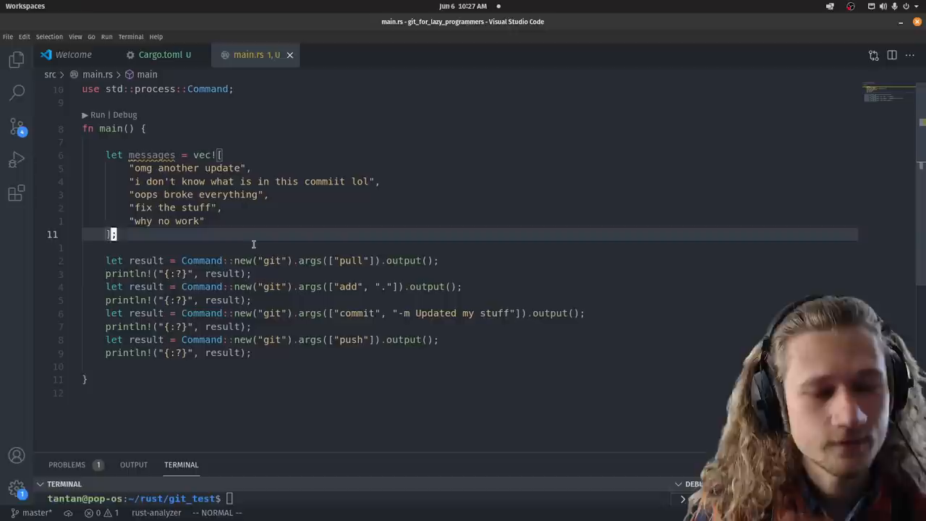
Write let index = rand::thread_rng().gen_range(0..messages.len()) and begin let message = messages[
{"action": "type", "text": "let message = messages["}
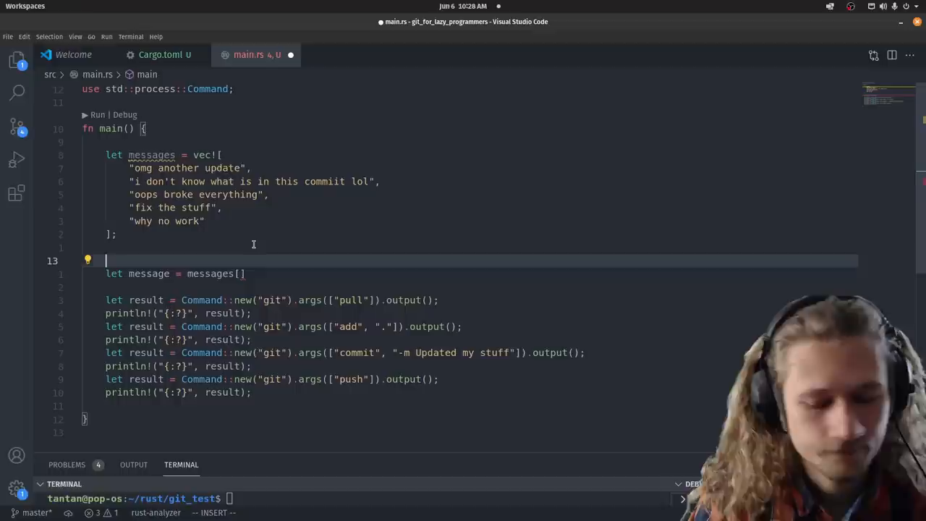
{"action": "type", "text": "let index = rand::"}
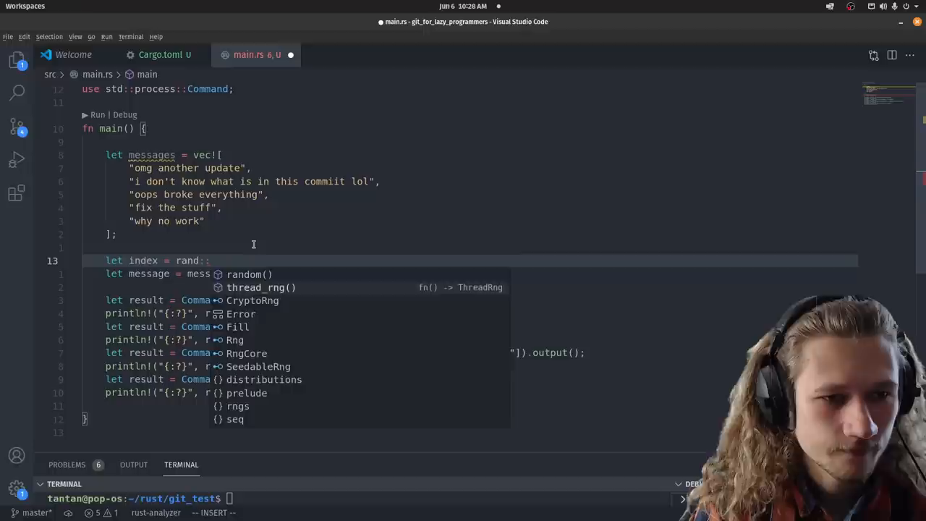
{"action": "type", "text": "thread_rng().gen_range(0"}
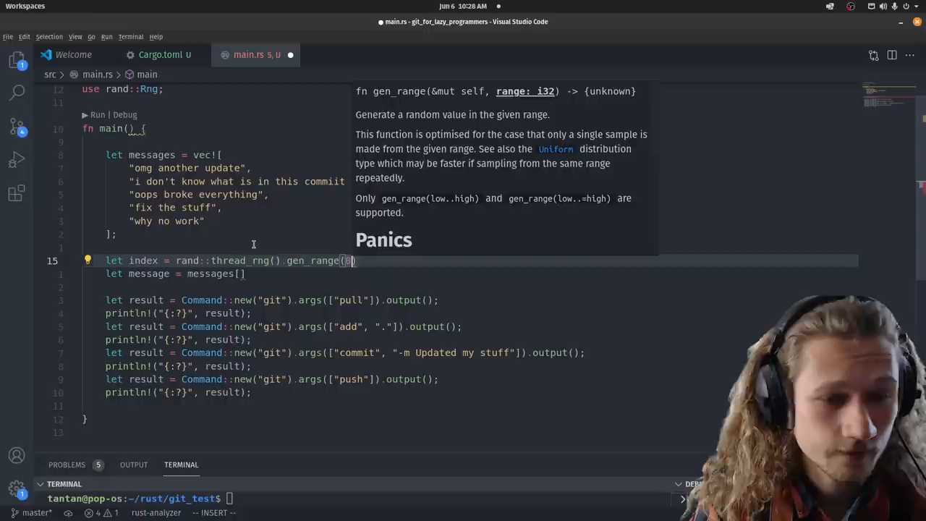
{"action": "type", "text": "0..messages.len()"}
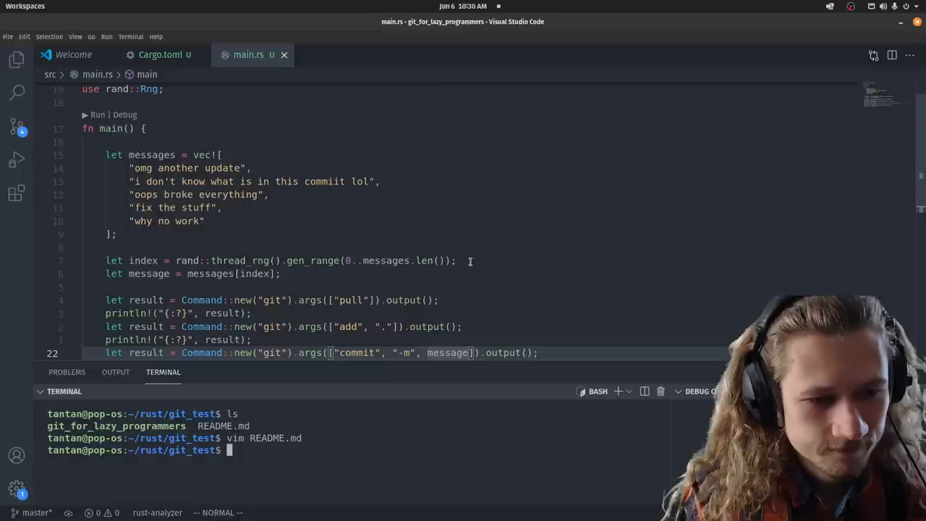
Use messages[index] as the commit message argument, then edit README.md with vim in the terminal
{"action": "left_click", "coordinate": [259, 24]}
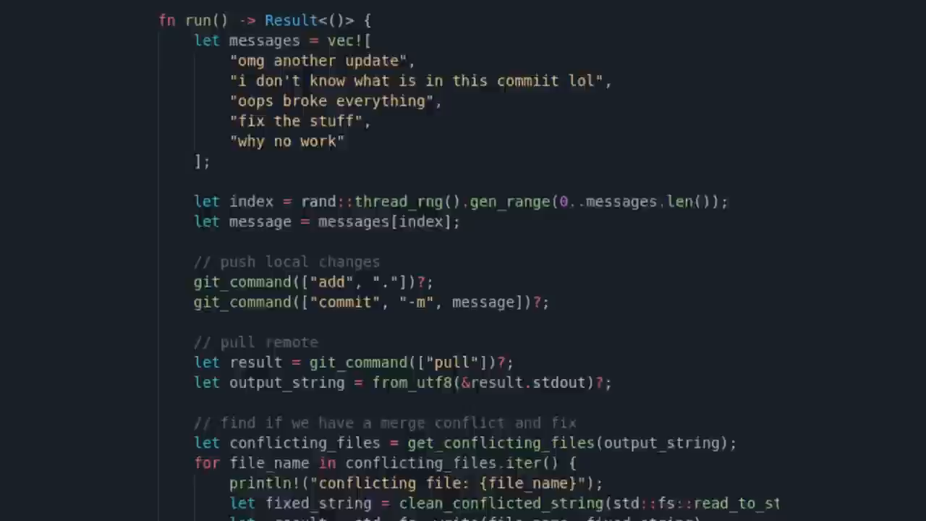
Scroll through the refactored run(), git_command, get_conflicting_files and clean_conflicted_string code
{"action": "scroll", "scroll_direction": "down", "scroll_amount": 3}
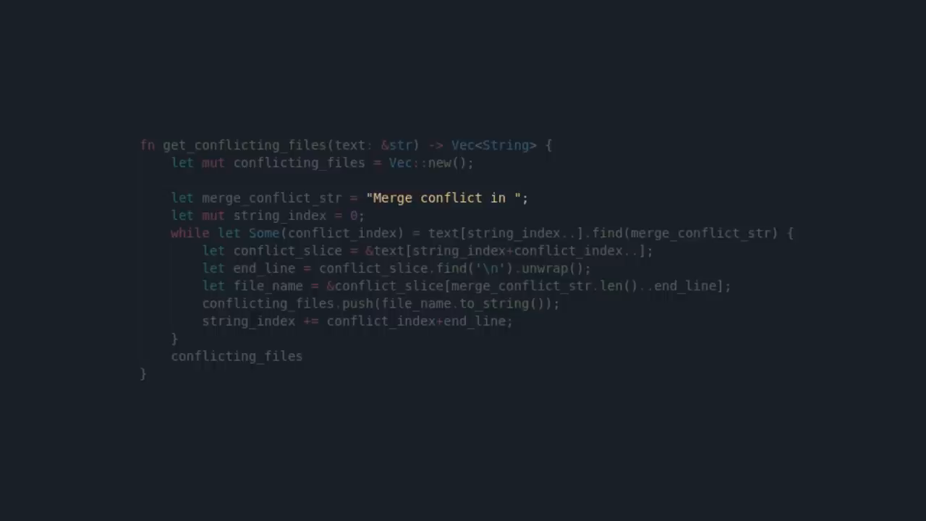
{"action": "scroll", "scroll_direction": "down", "scroll_amount": 3}
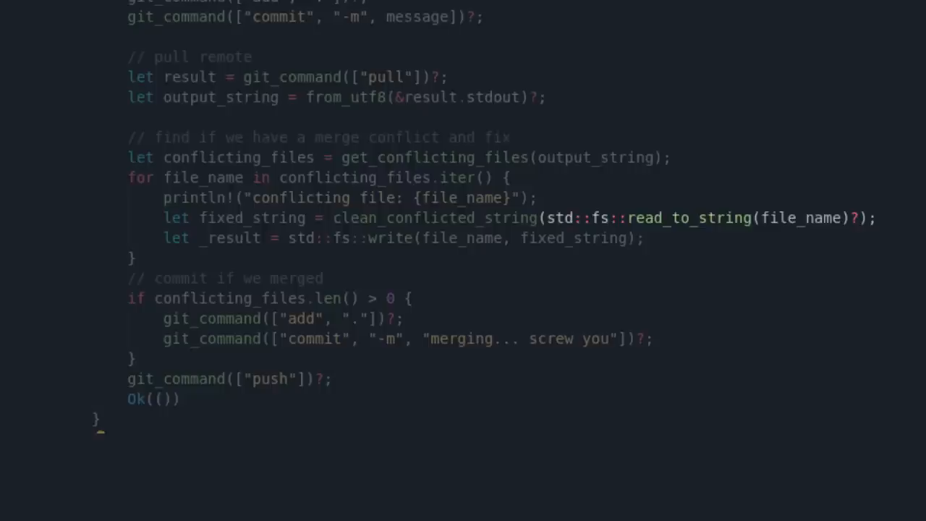